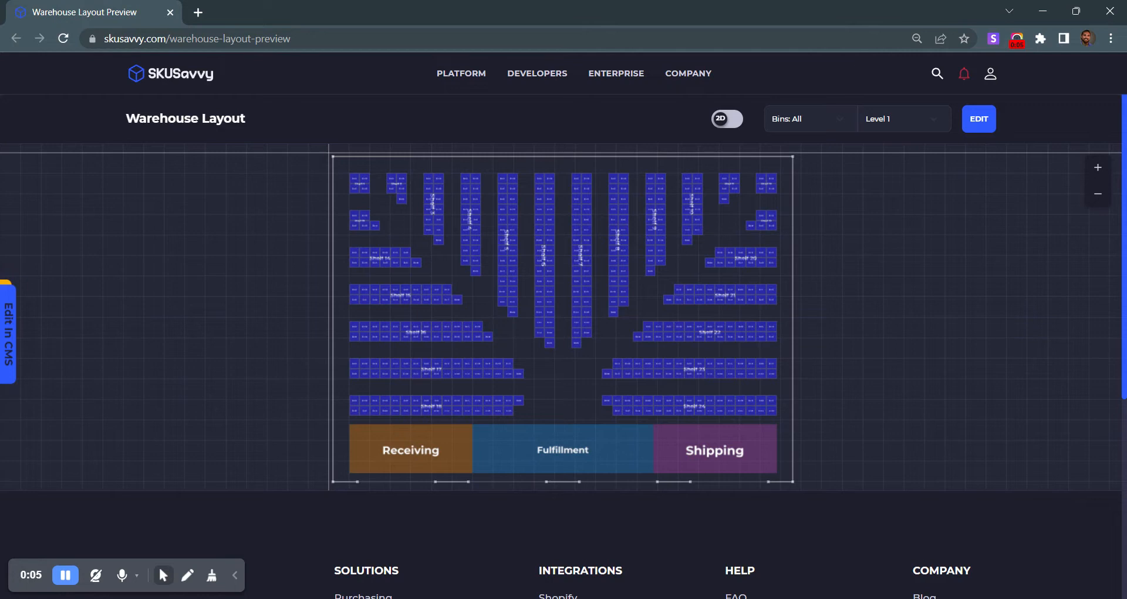
pyautogui.moveTo(681, 389)
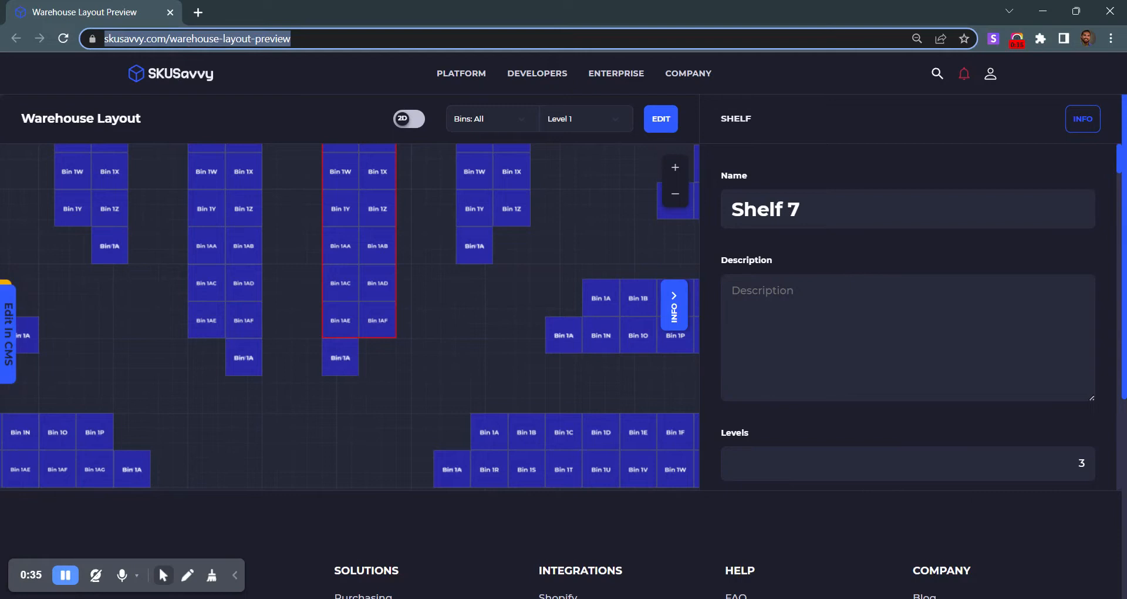
# - Switch the layout preview to 3D for all levels and orbit to view the shelves closely
pyautogui.click(1083, 118)
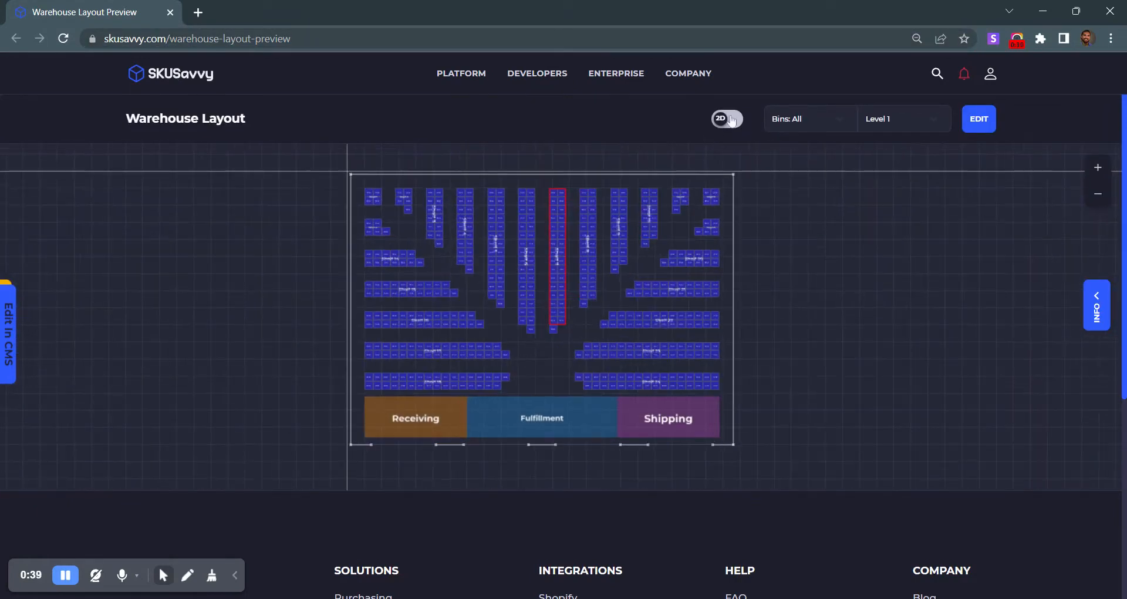
pyautogui.click(727, 119)
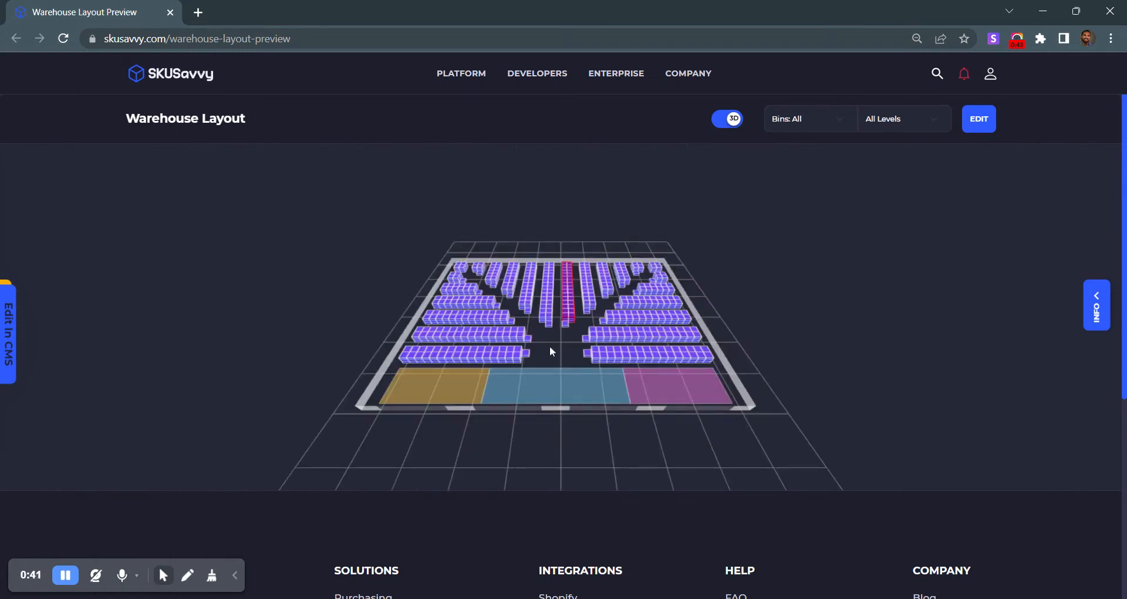
pyautogui.moveTo(568, 354)
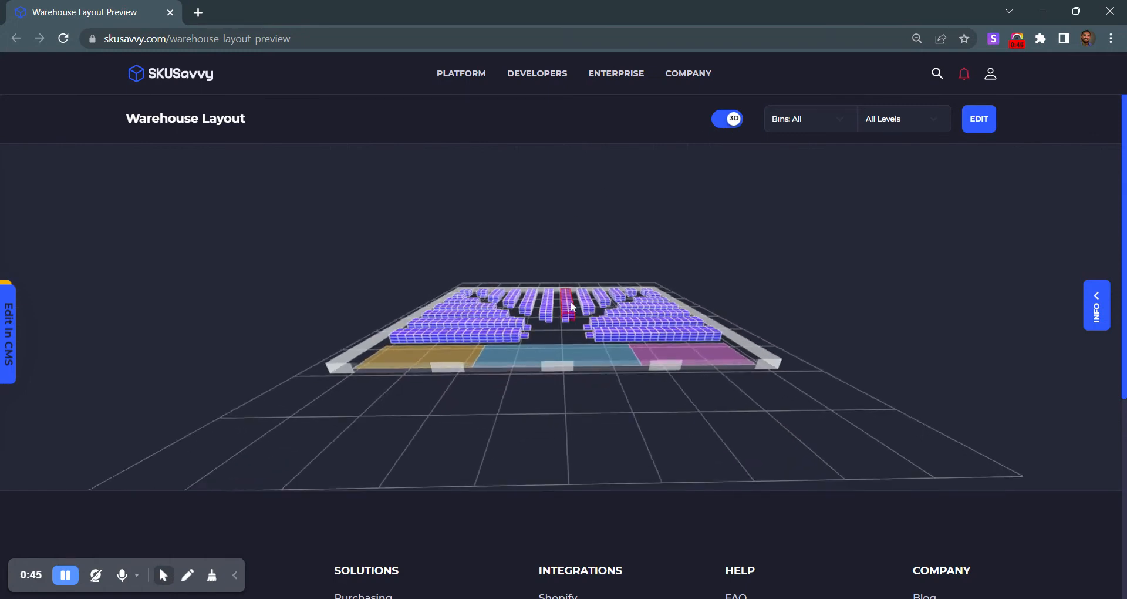
pyautogui.moveTo(572, 305); pyautogui.dragTo(635, 368)
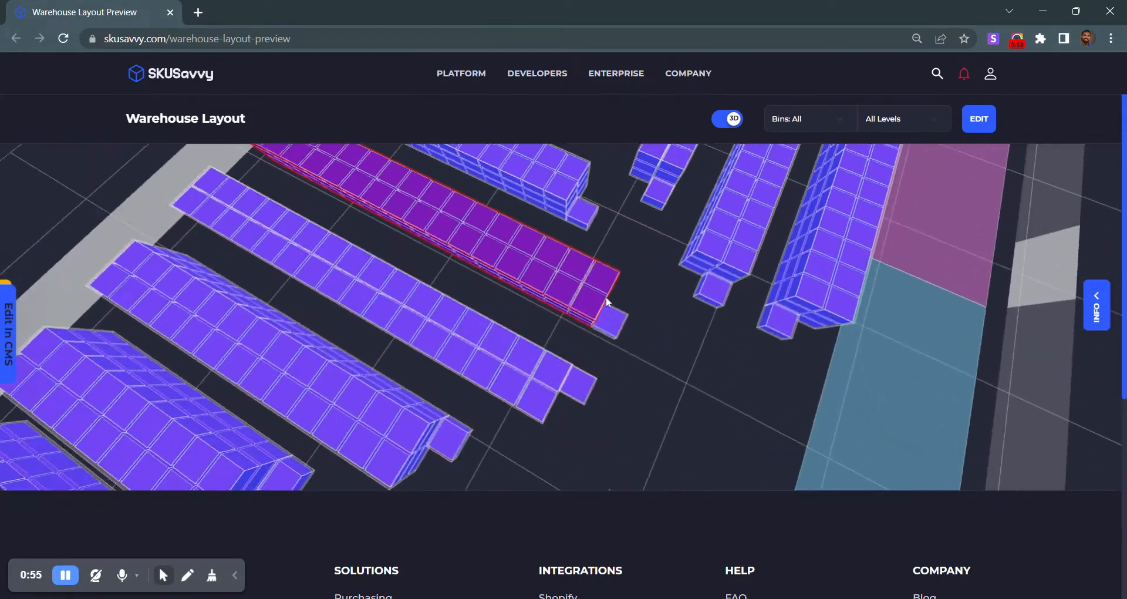
pyautogui.moveTo(607, 301); pyautogui.dragTo(635, 263)
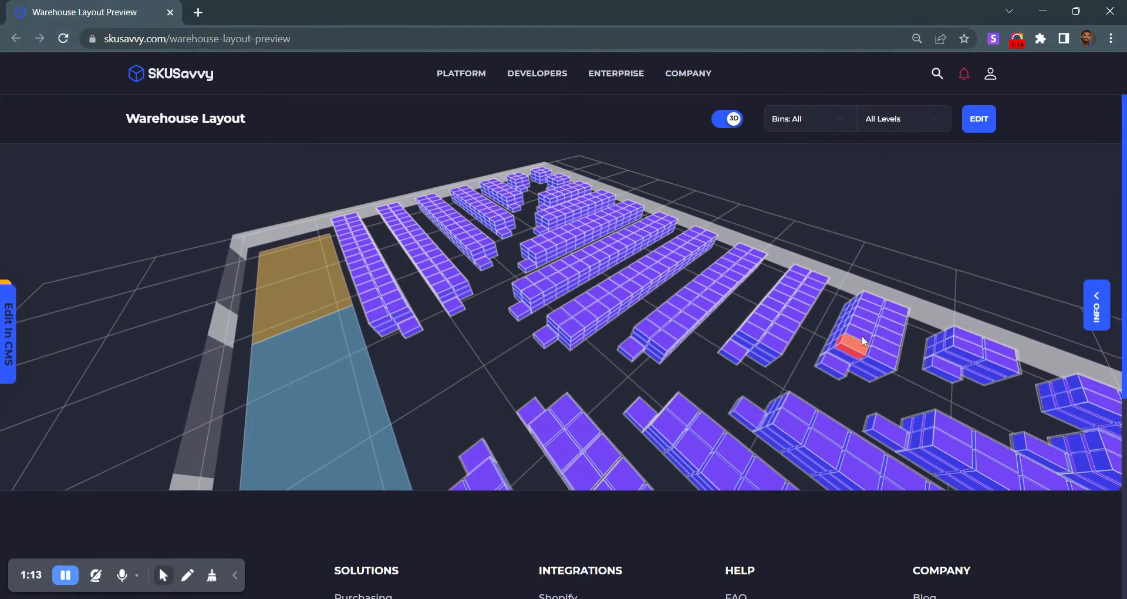
# - Show Bin 1K's details on Level 3 and return the layout preview to 2D
pyautogui.click(852, 344)
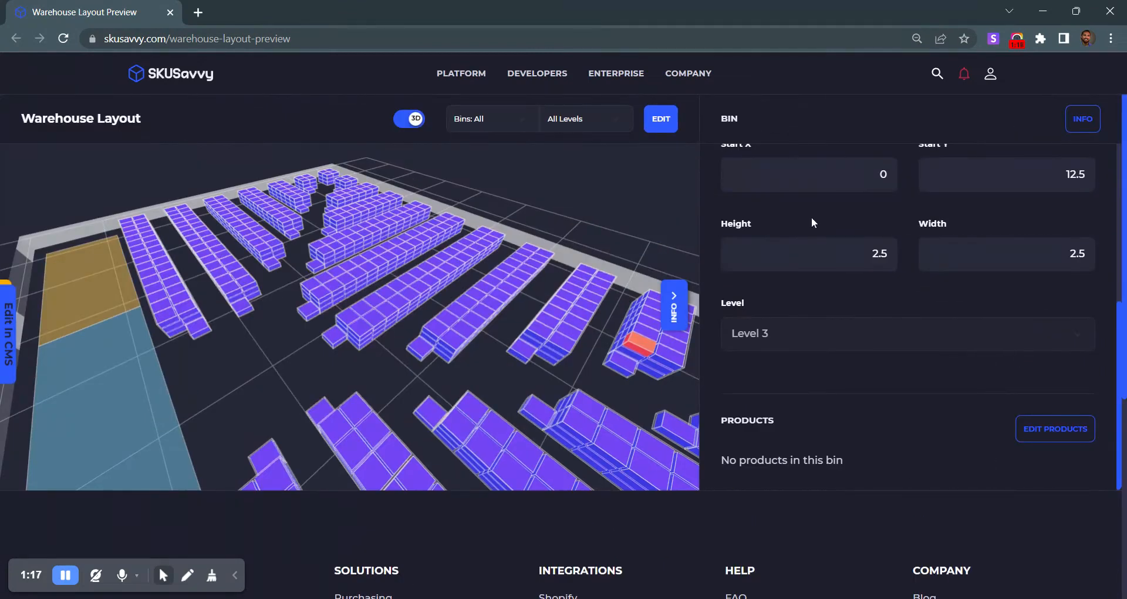
pyautogui.click(659, 118)
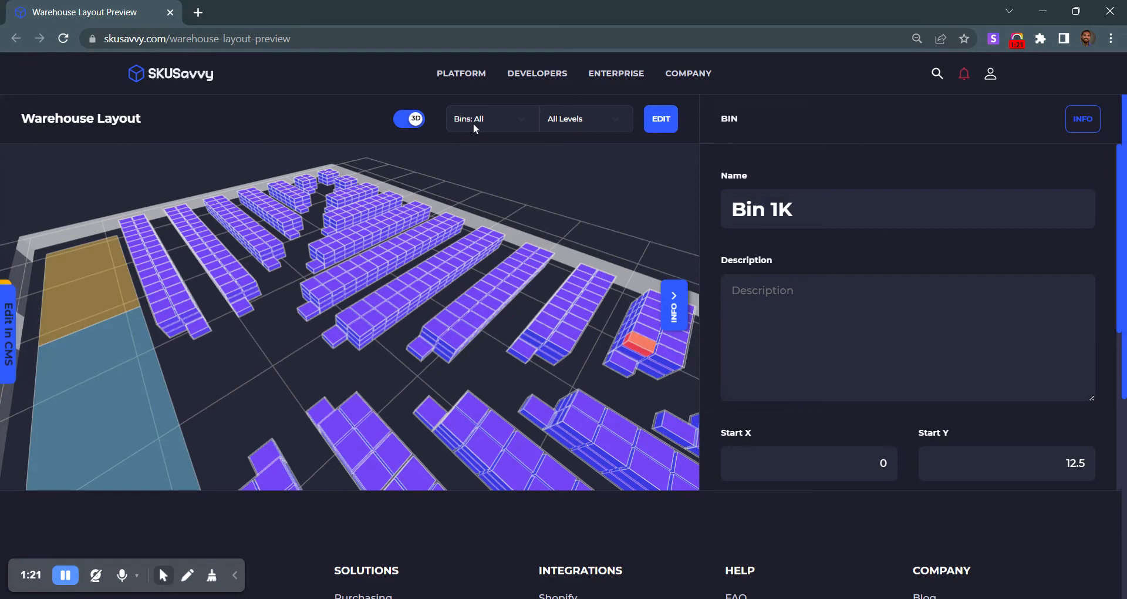
pyautogui.click(408, 119)
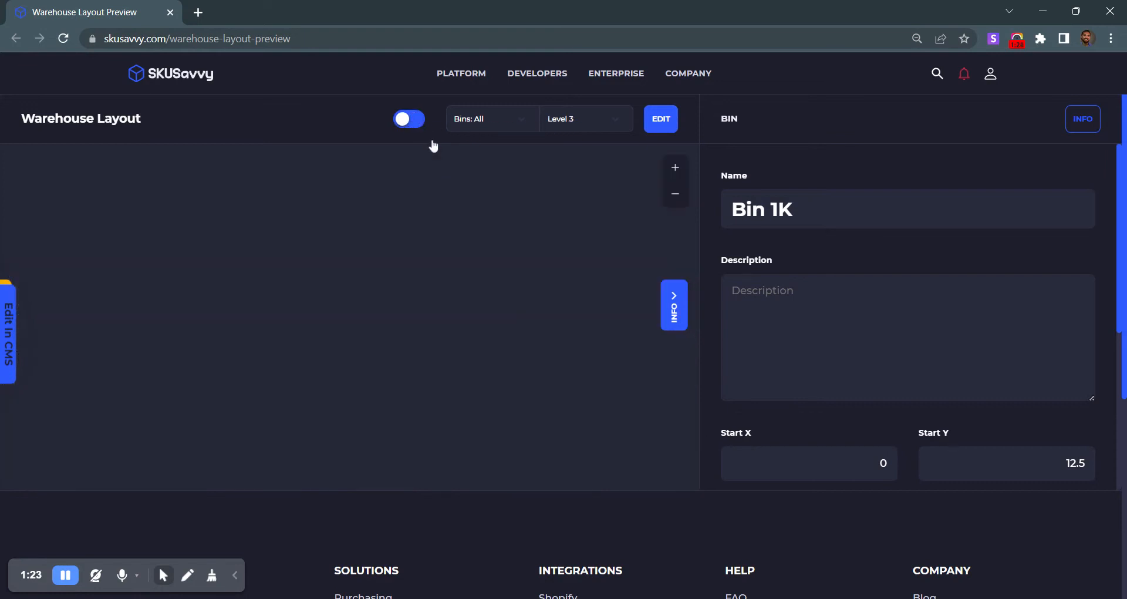
# - View the 2D layouts of Level 2 and then Level 1
pyautogui.click(408, 118)
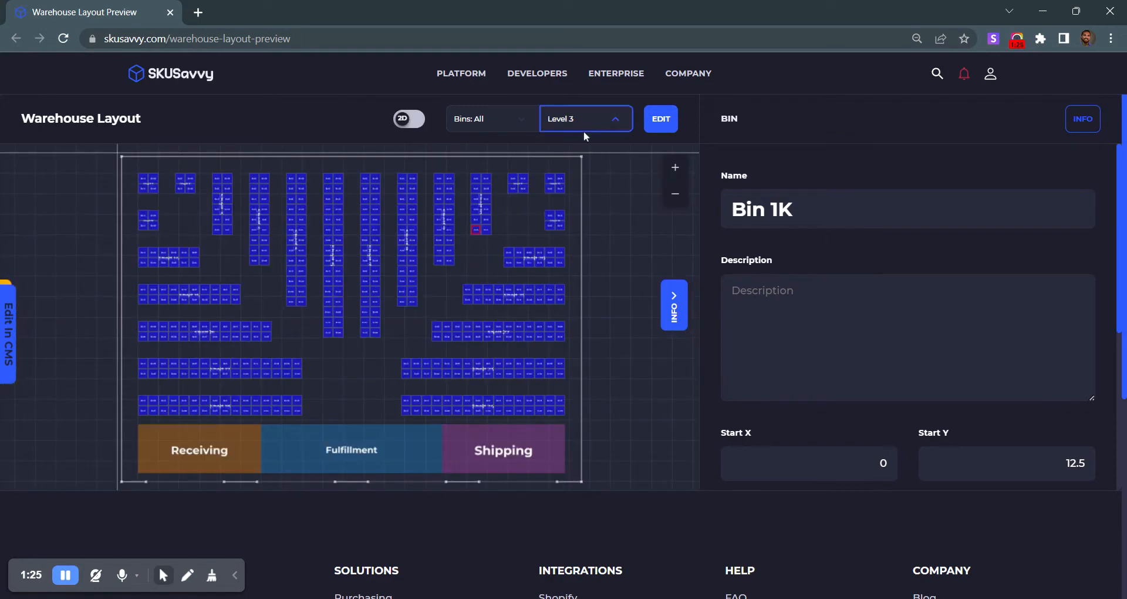
pyautogui.click(582, 117)
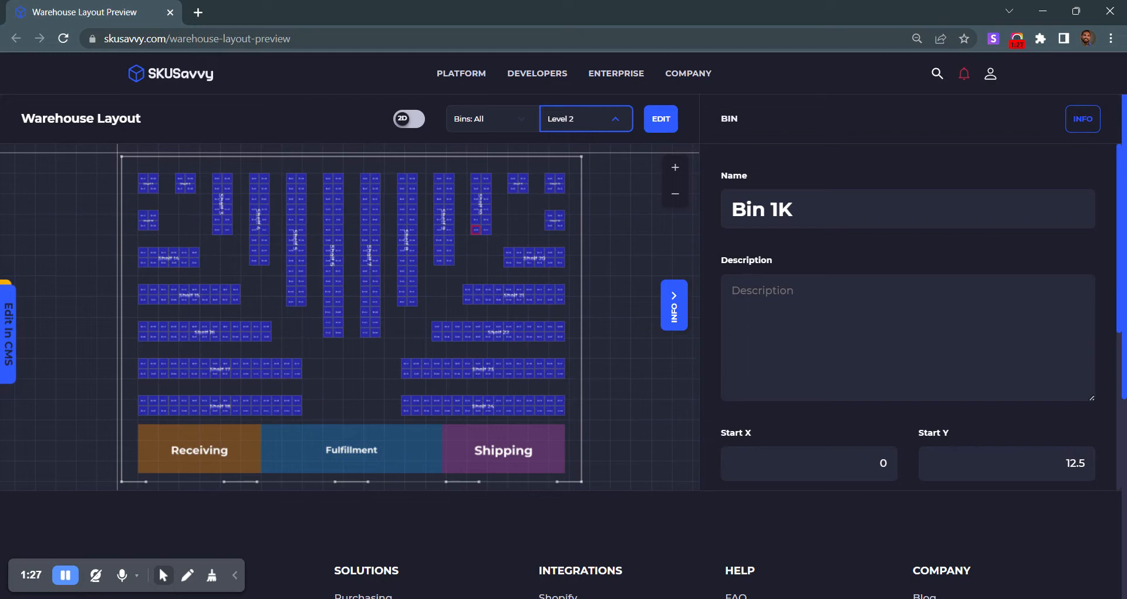
pyautogui.moveTo(576, 133)
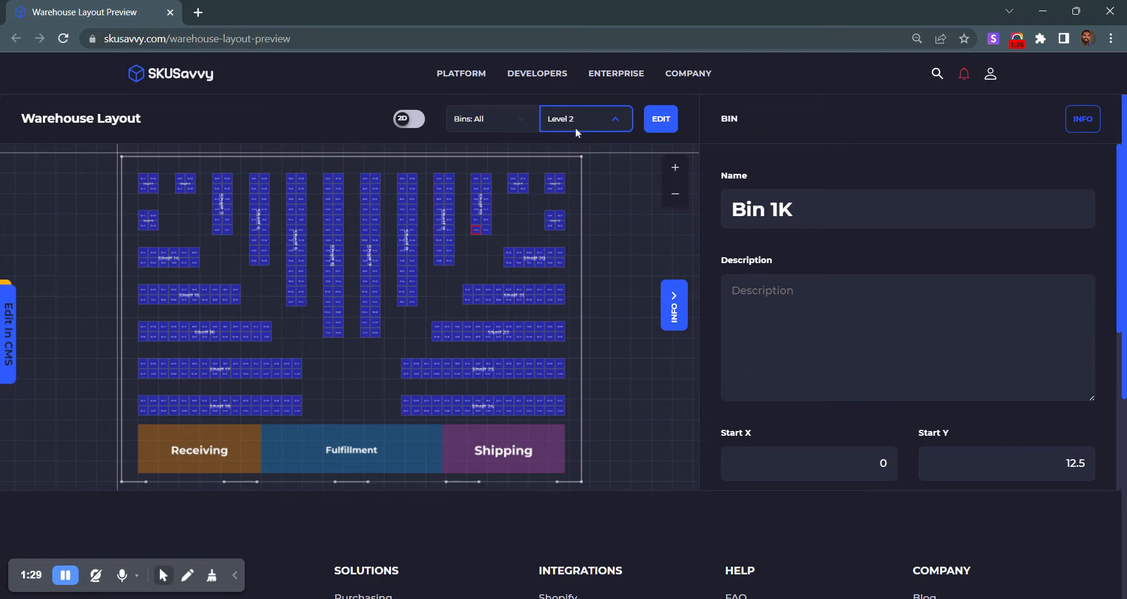
pyautogui.click(585, 118)
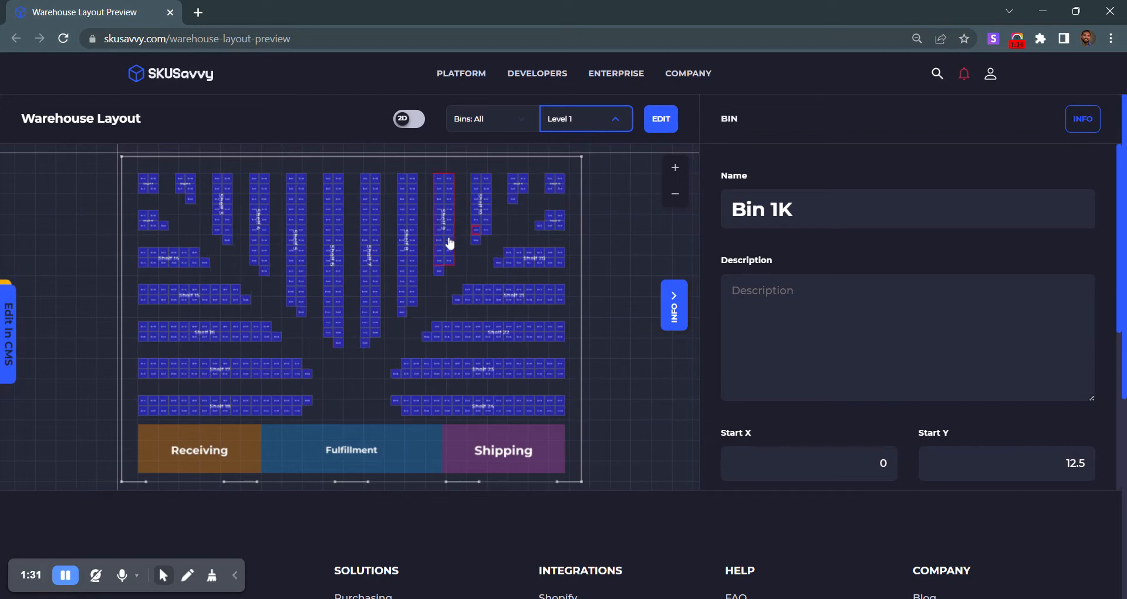
# - Return to the 3D all-levels view with the bin details closed
pyautogui.click(409, 117)
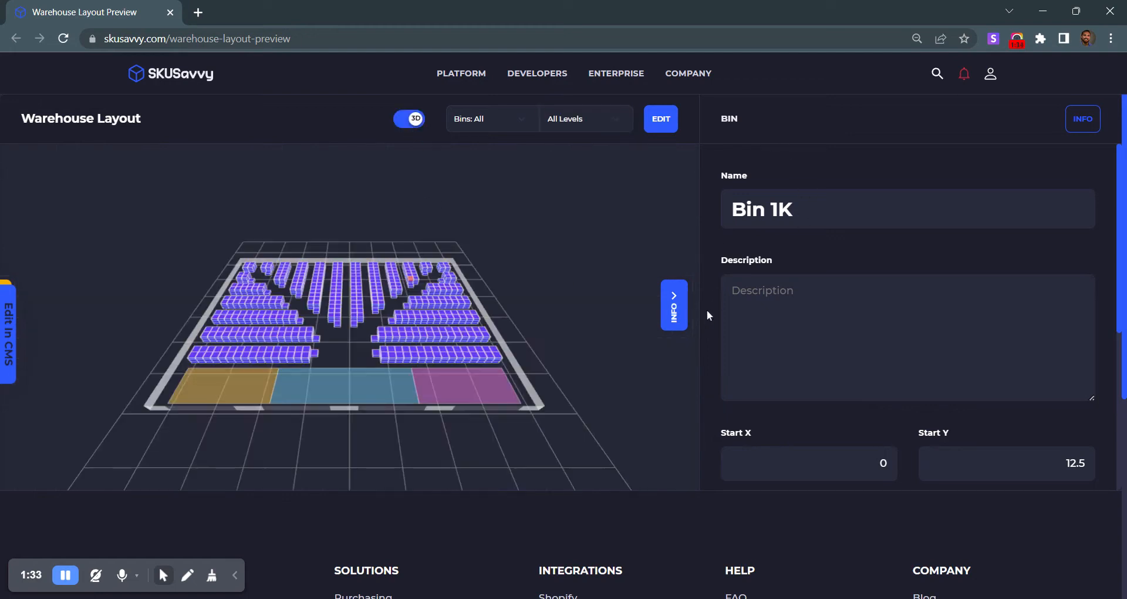
pyautogui.click(673, 304)
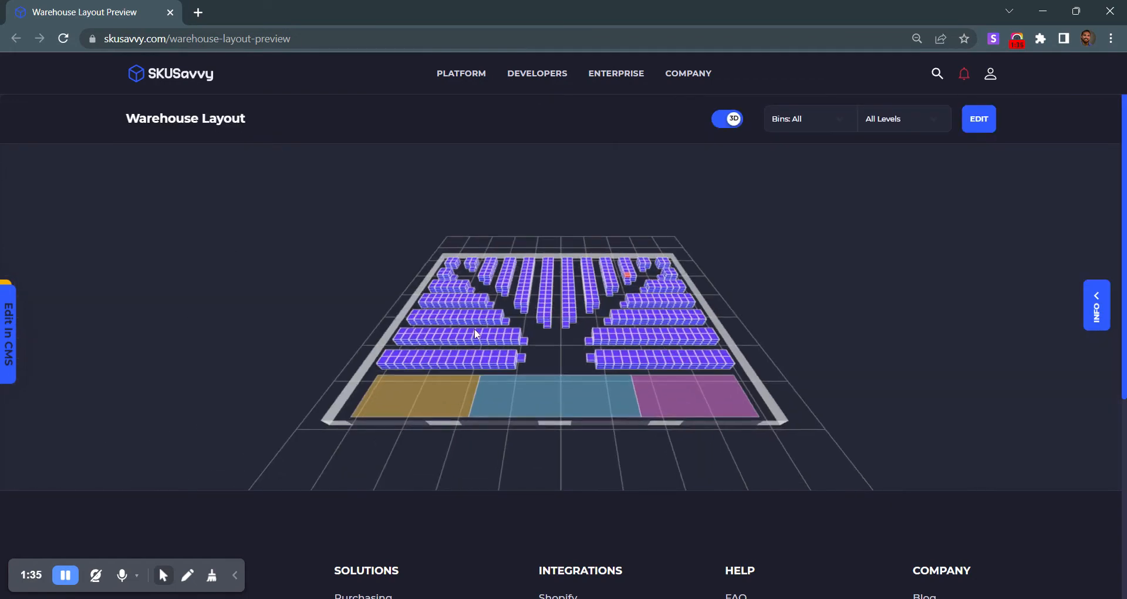